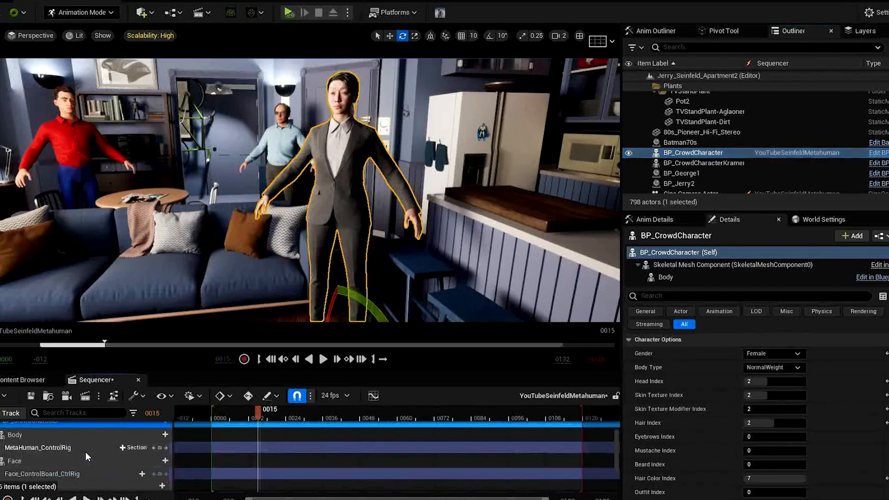
# Step: Add an Animation track to the crowd character's Body using the MTN idle animation
pyautogui.click(43, 462)
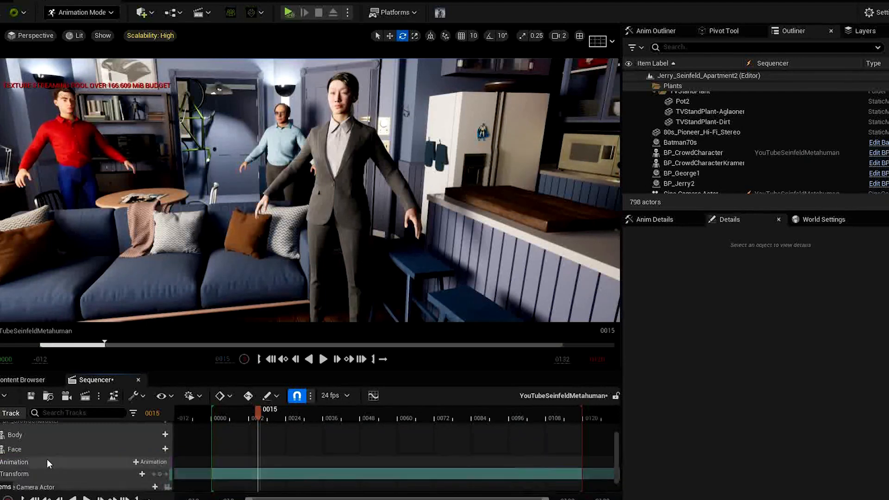
pyautogui.click(151, 462)
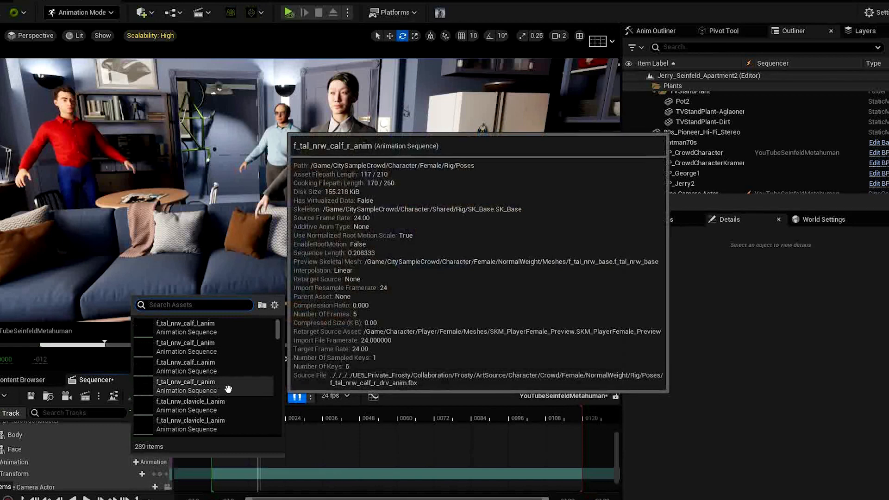
pyautogui.write('mtn')
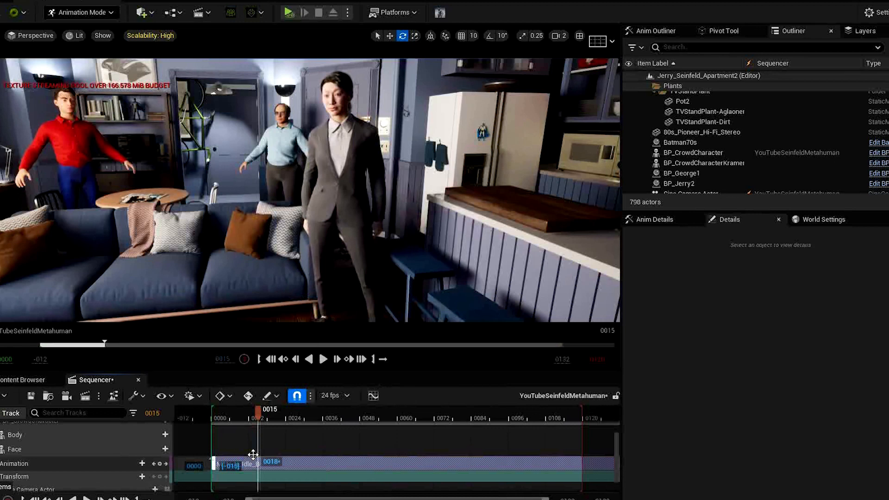
pyautogui.click(323, 358)
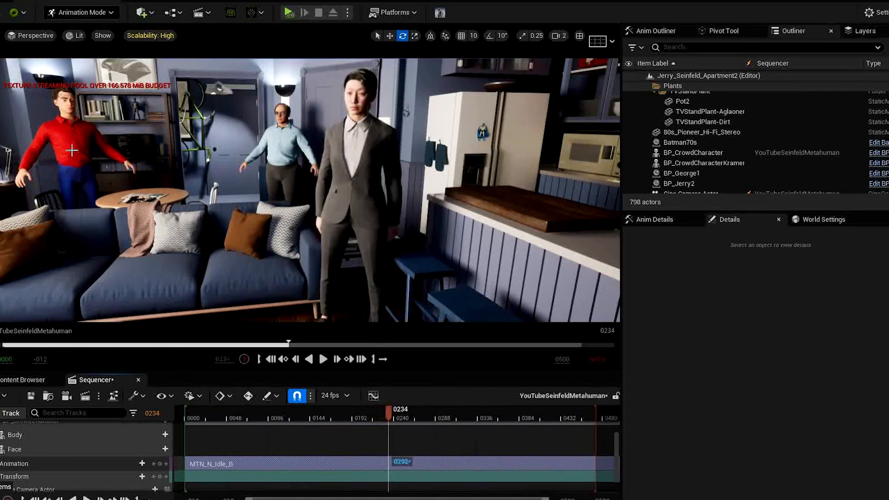
# Step: Select Jerry and search 'mtn' among animations for BP_Jerry2's Body track
pyautogui.click(679, 183)
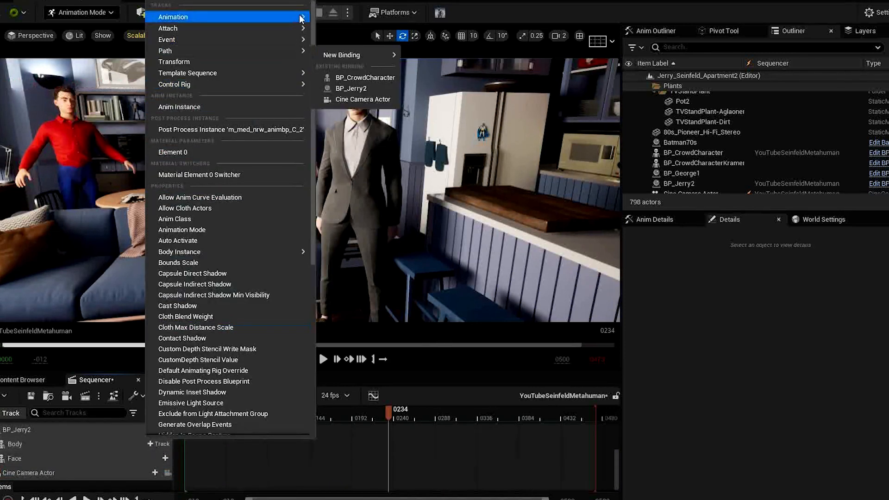
pyautogui.write('mtn')
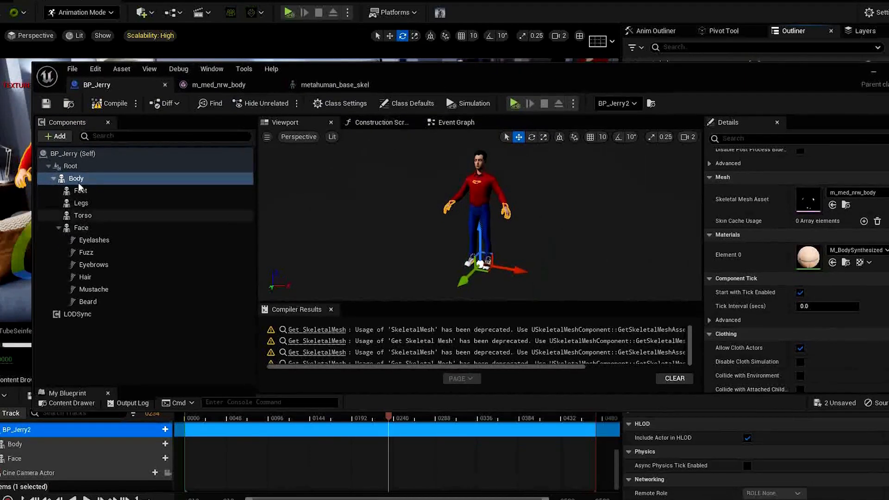
pyautogui.moveTo(807, 202)
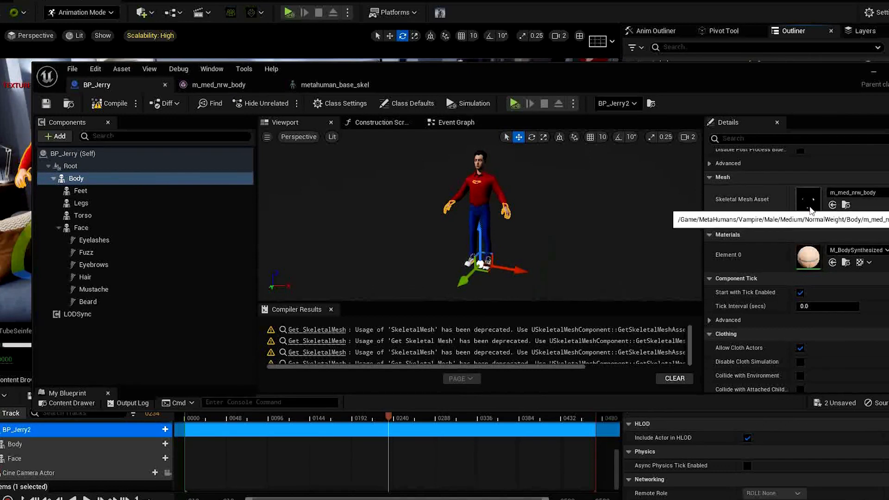
# Step: In Jerry's body skeleton Retarget Sources, add the 'base' skeleton as compatible
pyautogui.click(218, 84)
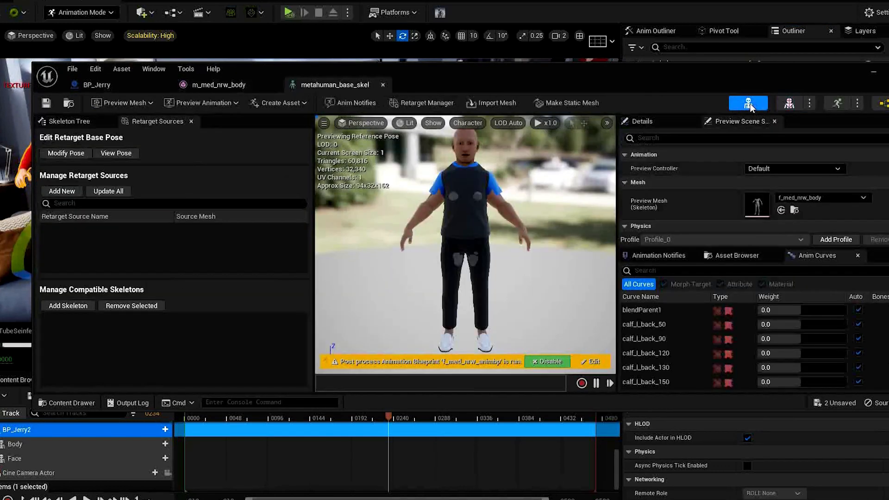
pyautogui.moveTo(68, 306)
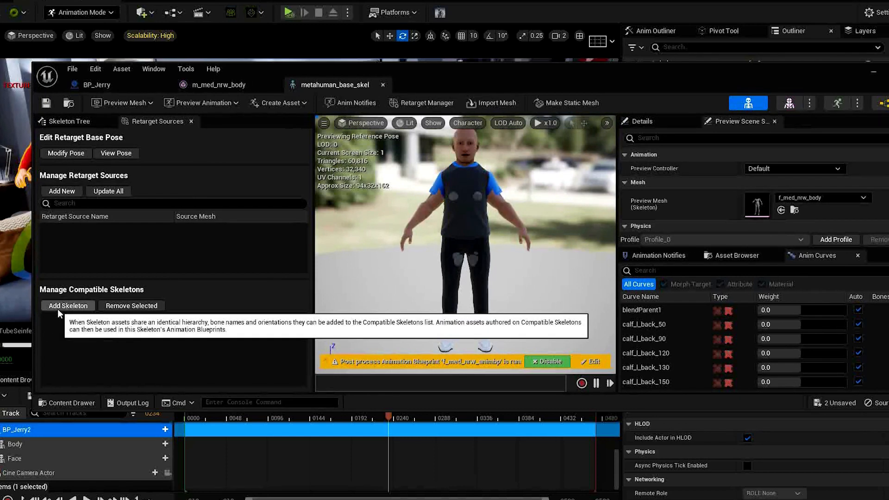
pyautogui.click(68, 306)
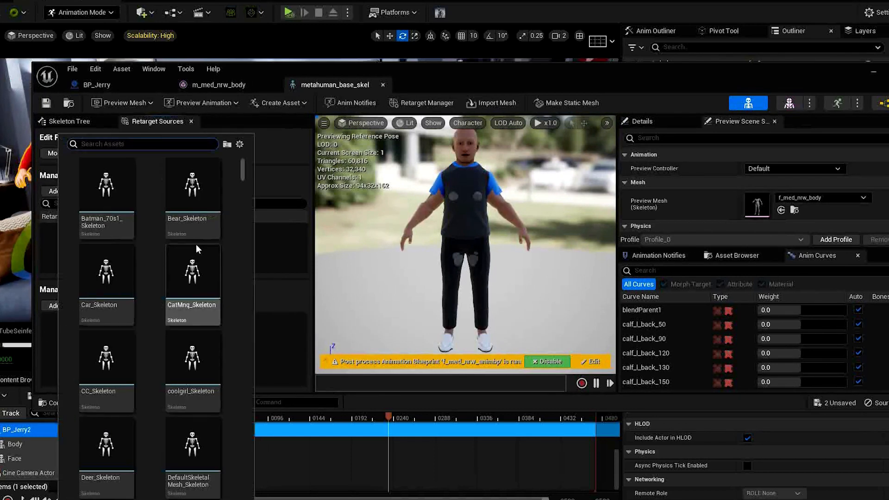
pyautogui.write('base')
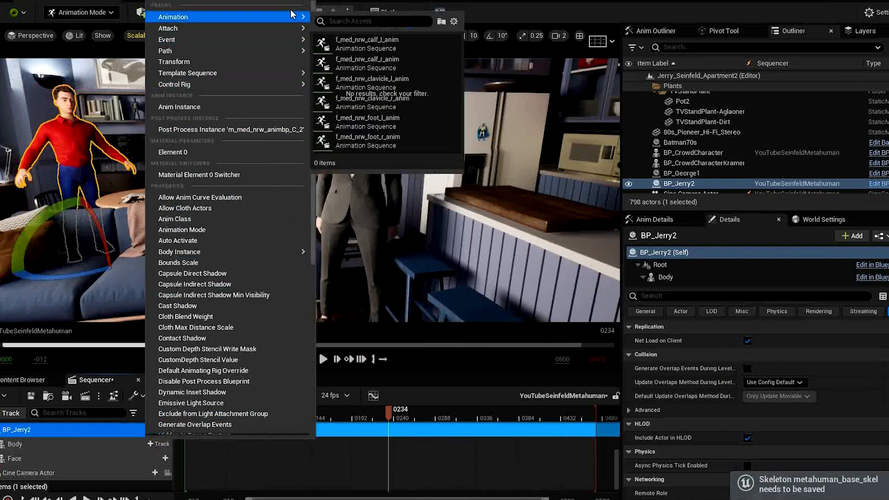
# Step: Search 'mtn' in Jerry's Body animation list and scroll to MTN_N_Idle_C
pyautogui.write('ml')
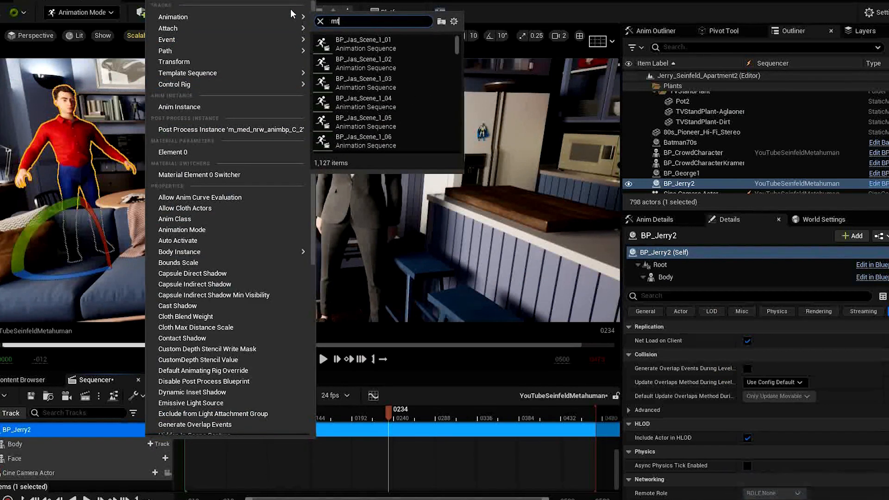
pyautogui.write('tn')
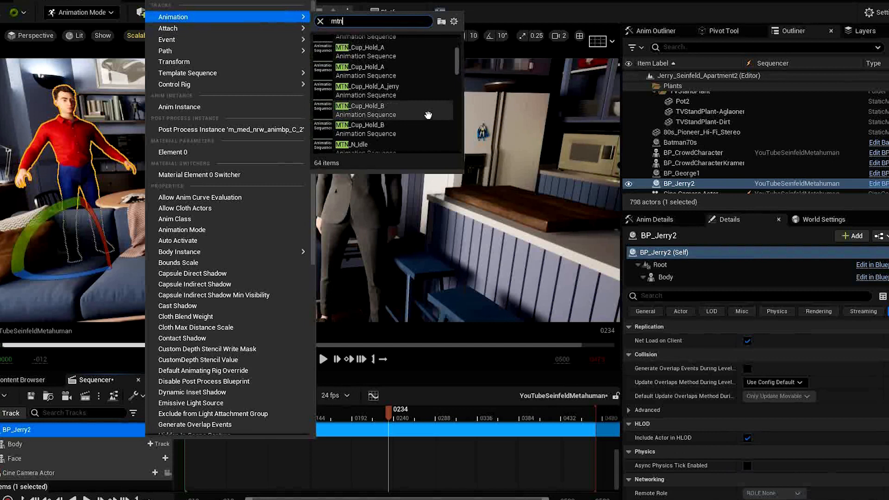
pyautogui.scroll(-3)
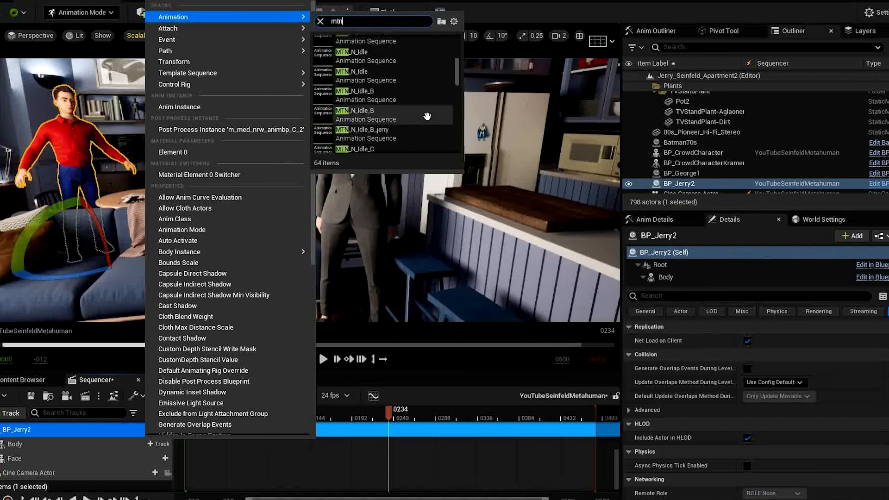
pyautogui.moveTo(386, 105)
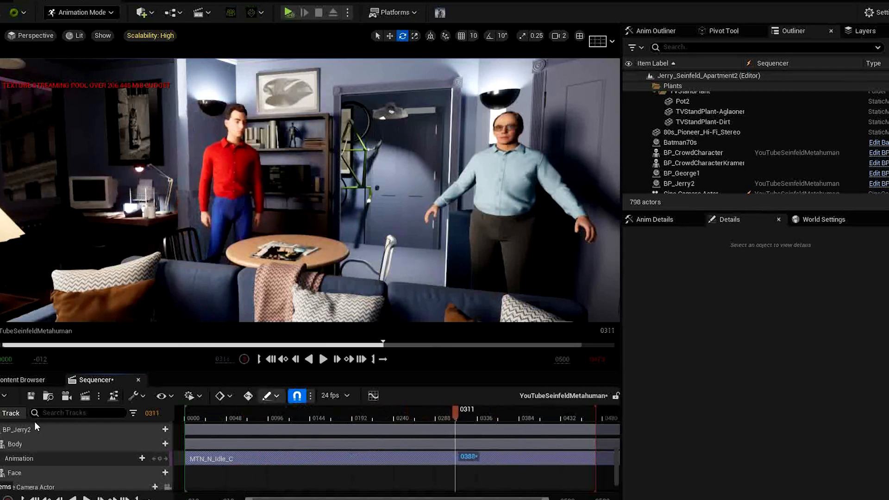
# Step: Add Crowd_Happy to BP_CrowdCharacter's Face track, preview playback, then select Jerry
pyautogui.click(692, 152)
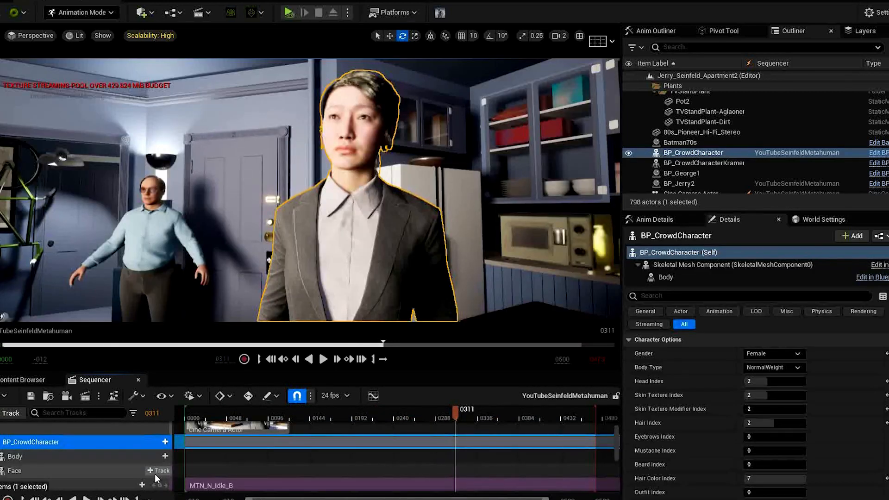
pyautogui.click(161, 470)
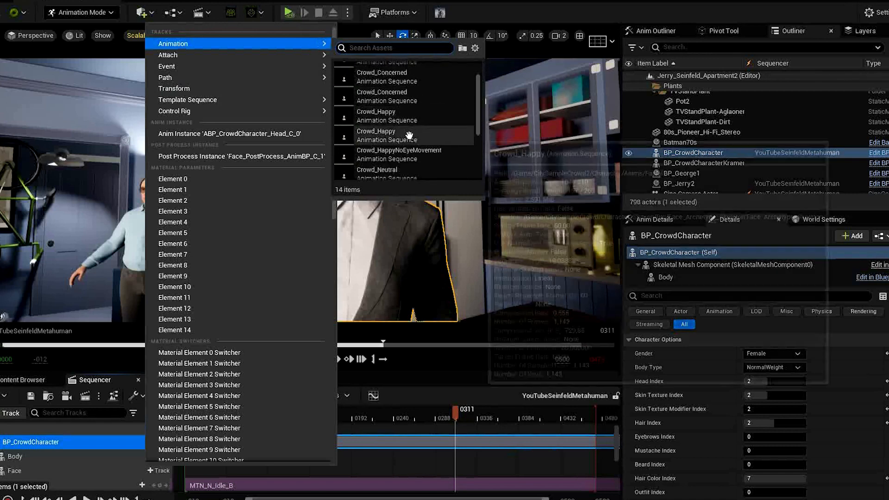
pyautogui.moveTo(386, 135)
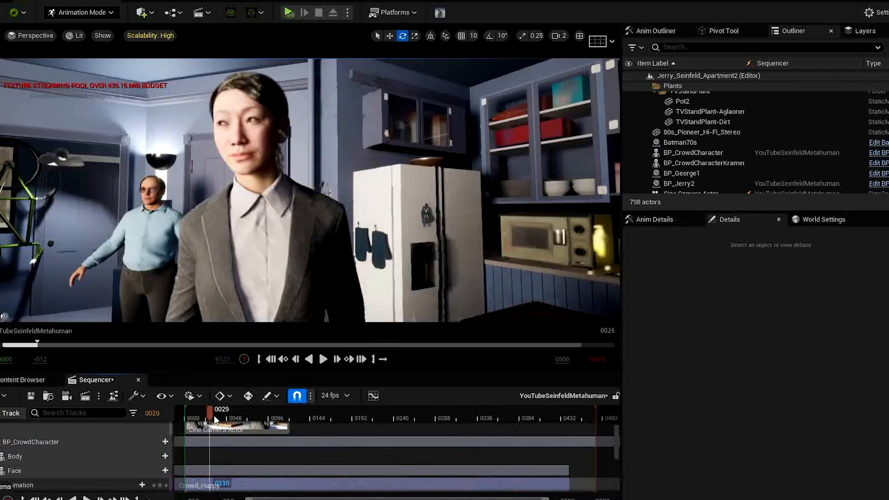
pyautogui.click(322, 358)
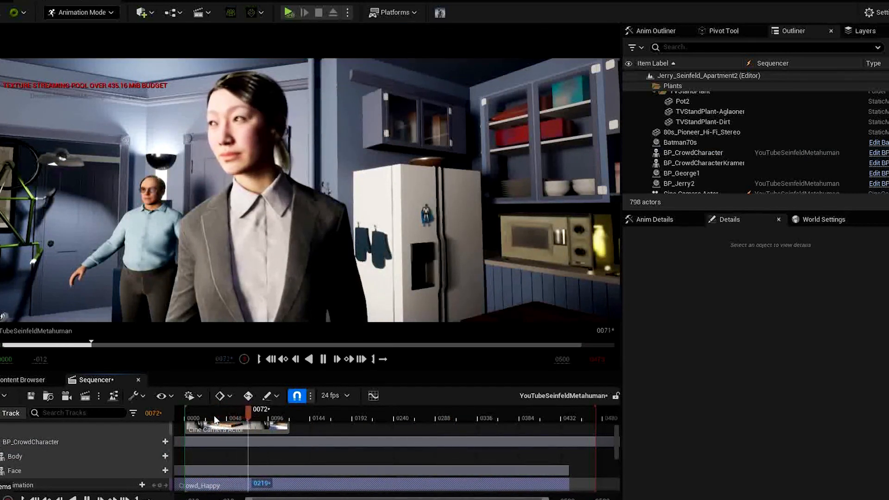
pyautogui.moveTo(246, 409); pyautogui.dragTo(295, 410)
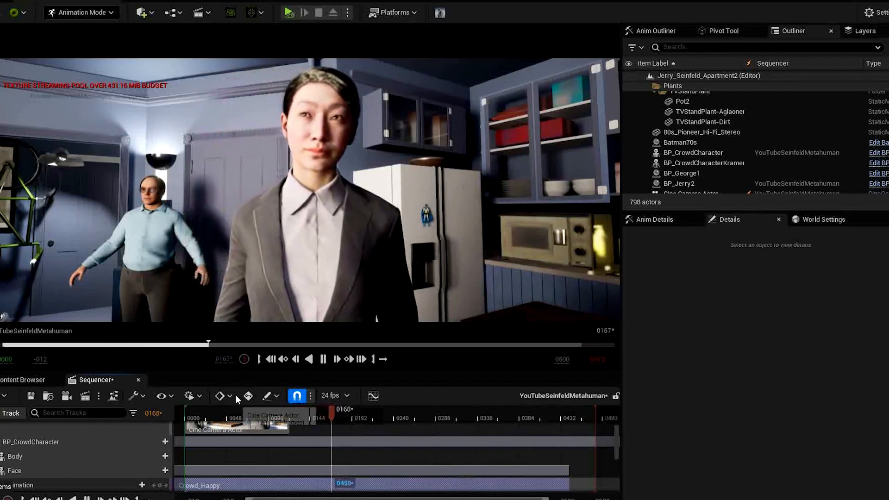
pyautogui.click(678, 183)
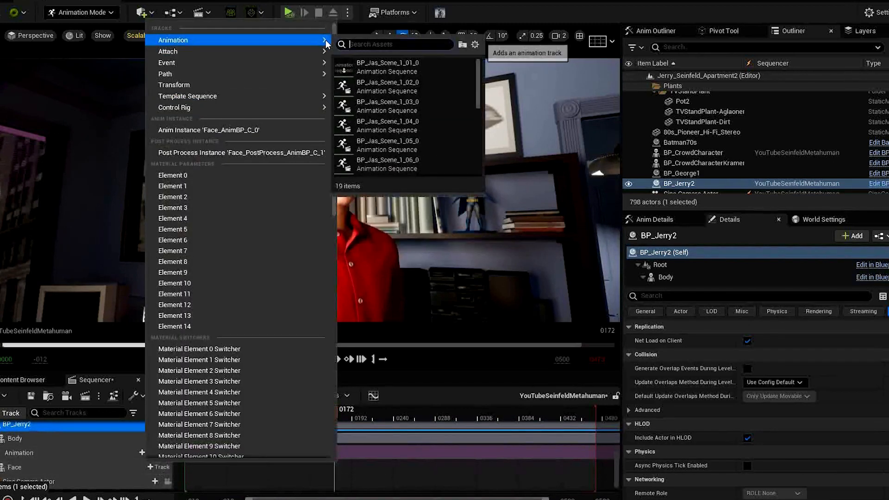
# Step: Open Jerry's Face_Archetype_Skeleton Retarget Sources and add the 'arc' compatible skeleton
pyautogui.write('crow')
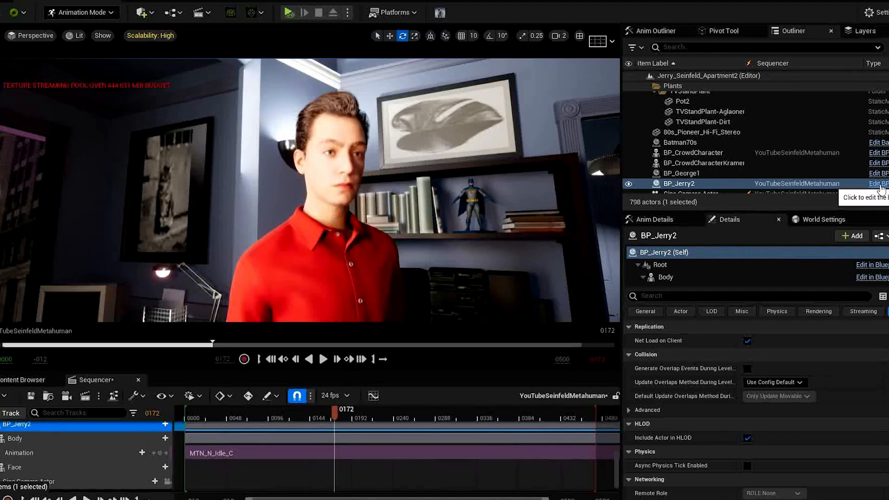
pyautogui.click(878, 183)
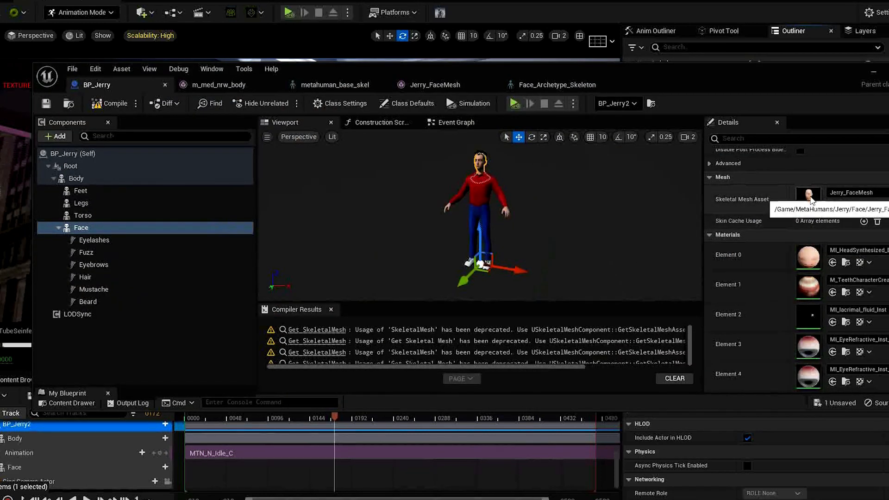
pyautogui.click(436, 84)
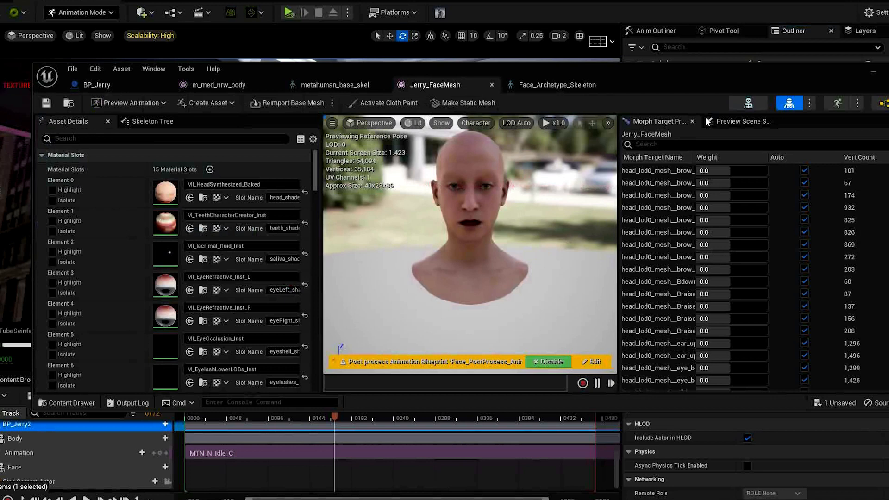
pyautogui.click(556, 84)
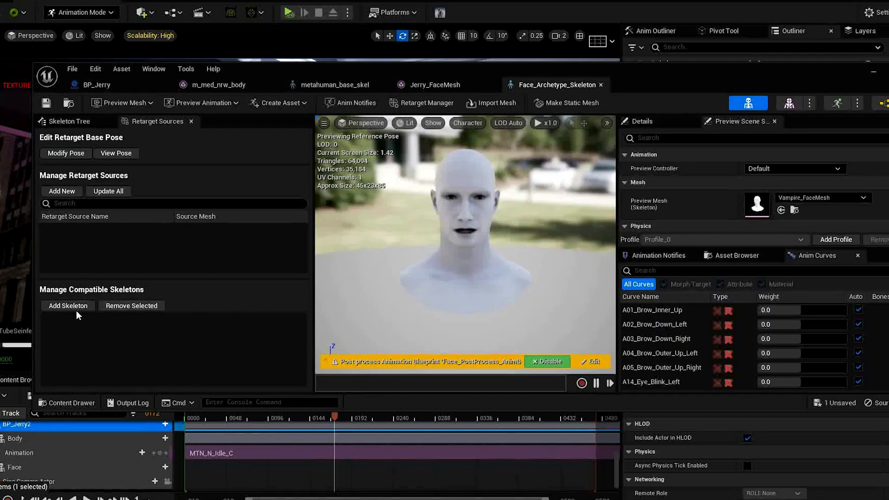
pyautogui.click(68, 306)
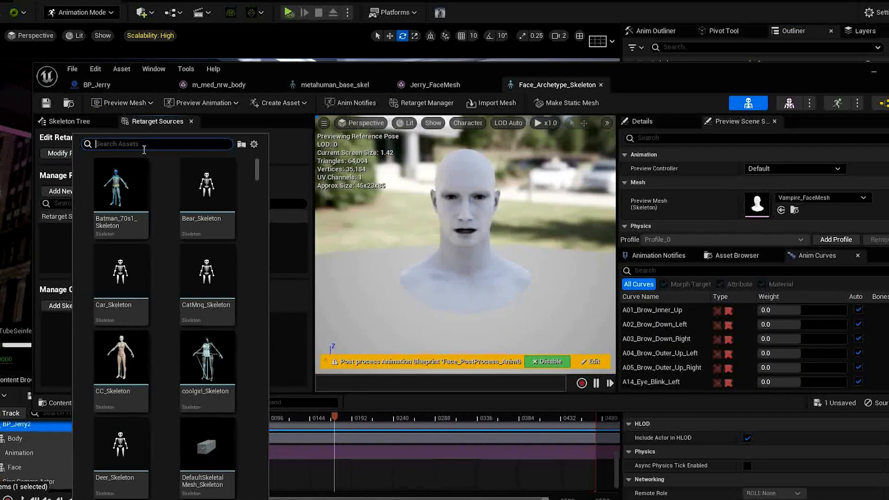
pyautogui.write('arc')
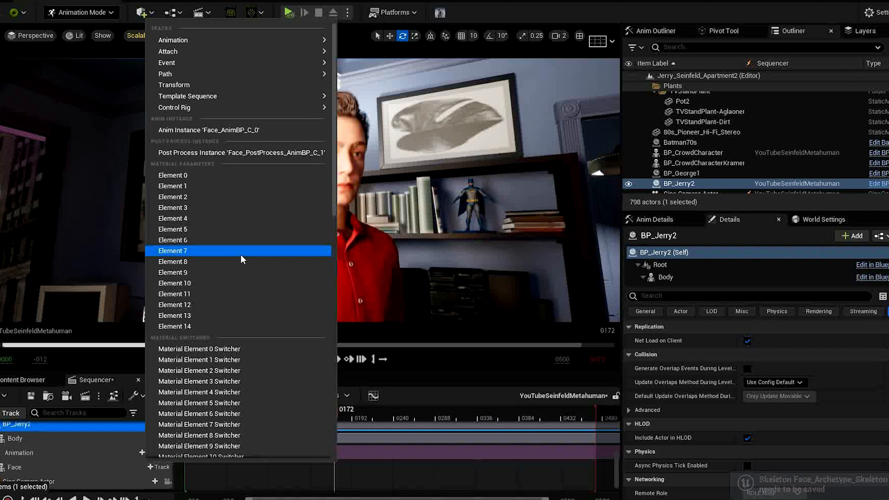
pyautogui.moveTo(173, 40)
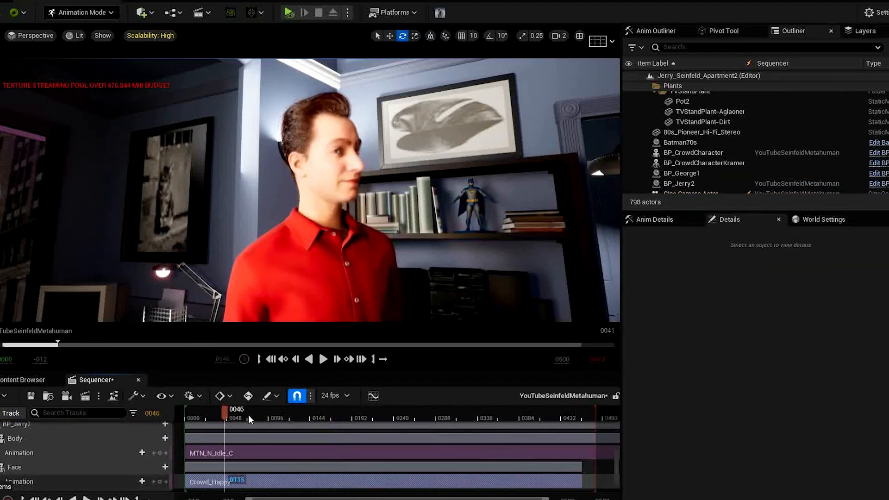
# Step: Scrub the sequence to preview Jerry's Crowd_Happy face animation
pyautogui.click(324, 358)
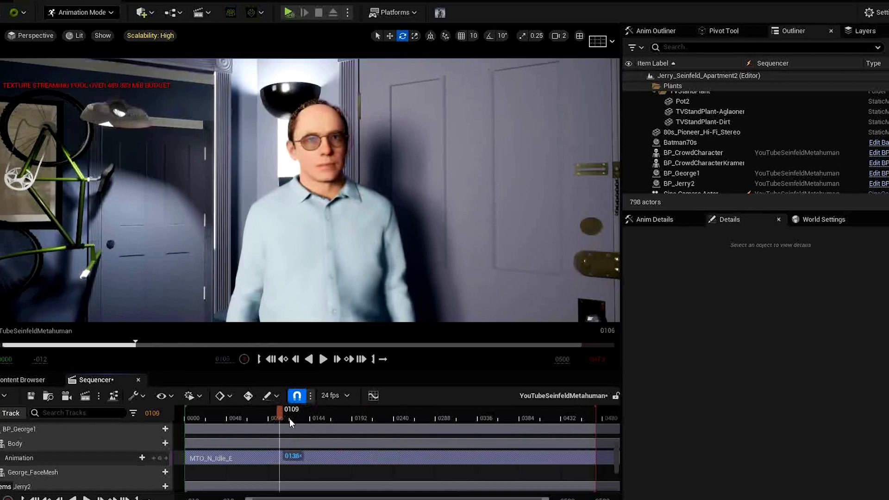
# Step: Preview George's idle, then apply the opacity mask change to M_Head_Baked
pyautogui.click(323, 359)
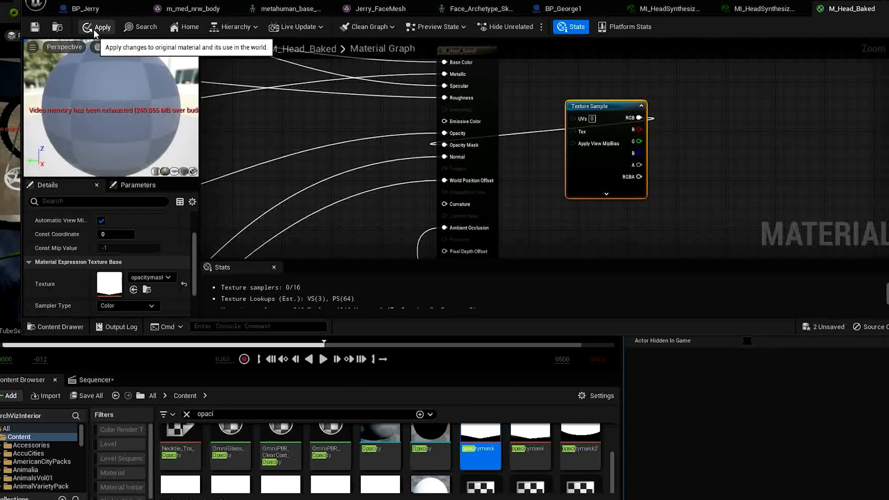
pyautogui.click(102, 27)
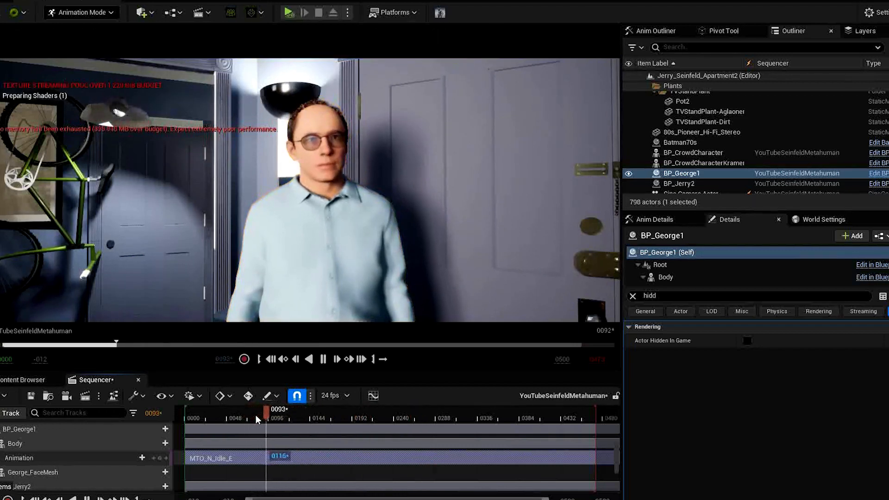
# Step: Scrub the Sequencer timeline through George's idle animation
pyautogui.moveTo(262, 419); pyautogui.dragTo(310, 419)
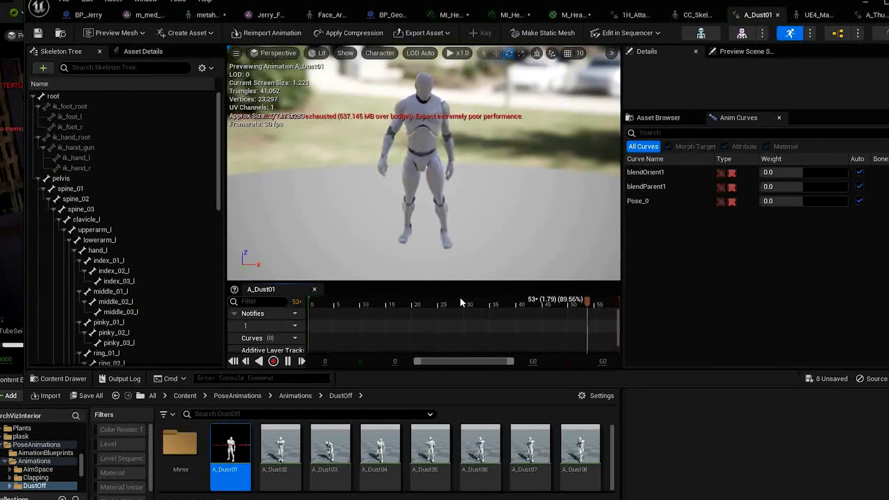
pyautogui.moveTo(701, 33)
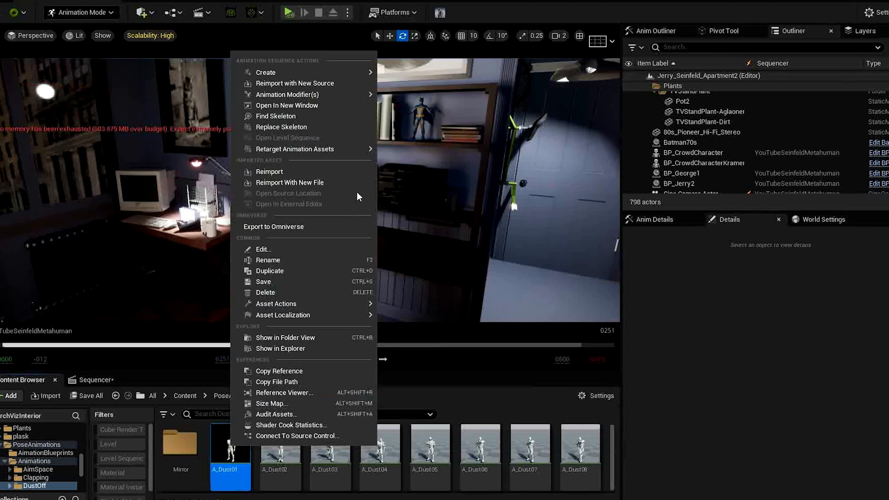
# Step: Duplicate and retarget A_Dust01 with RTG_metahuman from SK_Mannequin to m_med_nrw_body into Animations
pyautogui.click(295, 149)
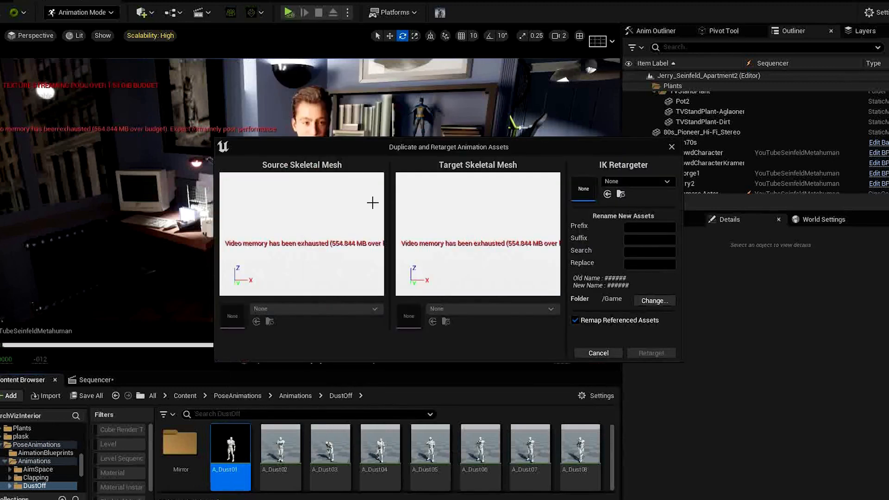
pyautogui.click(664, 181)
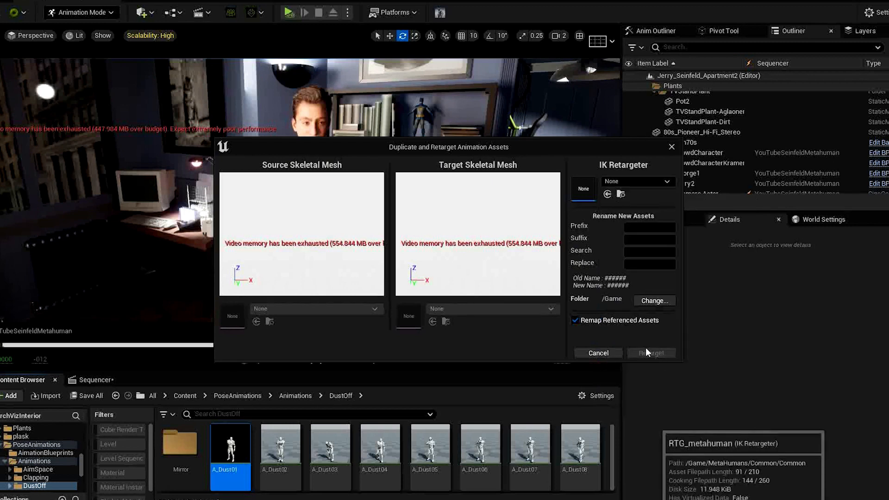
pyautogui.click(317, 308)
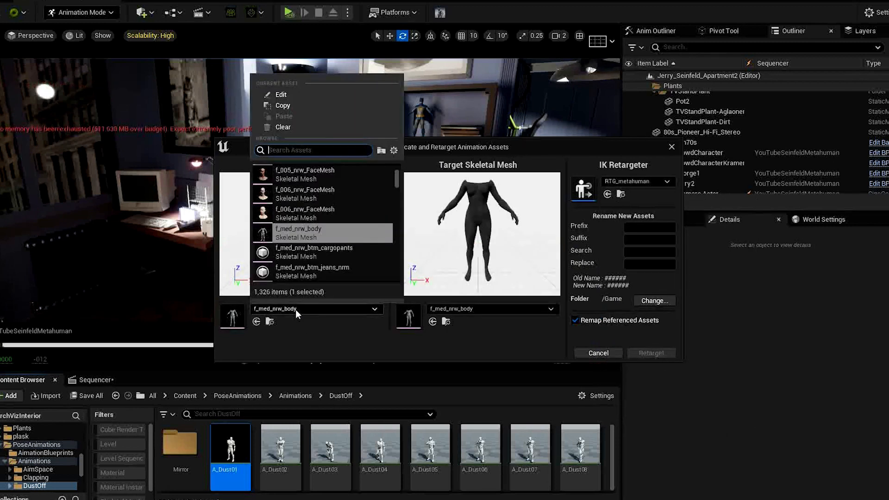
pyautogui.write('sk_')
pyautogui.write('m_med_nrw')
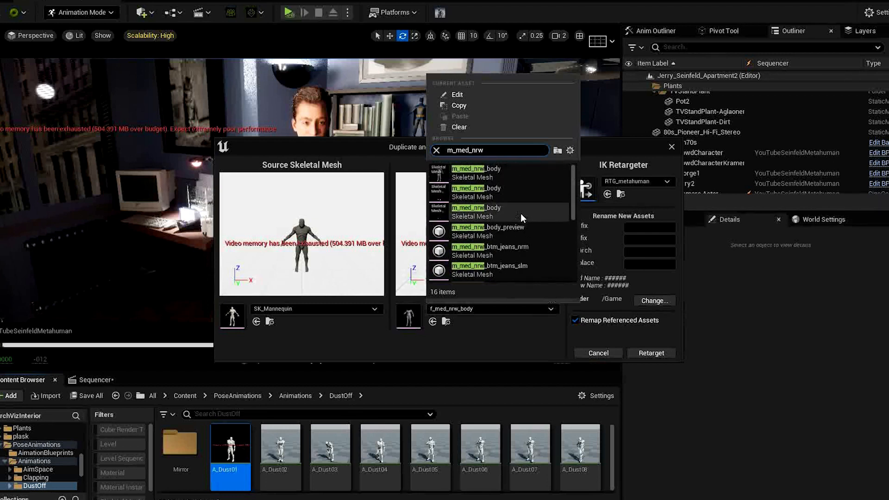
pyautogui.click(471, 207)
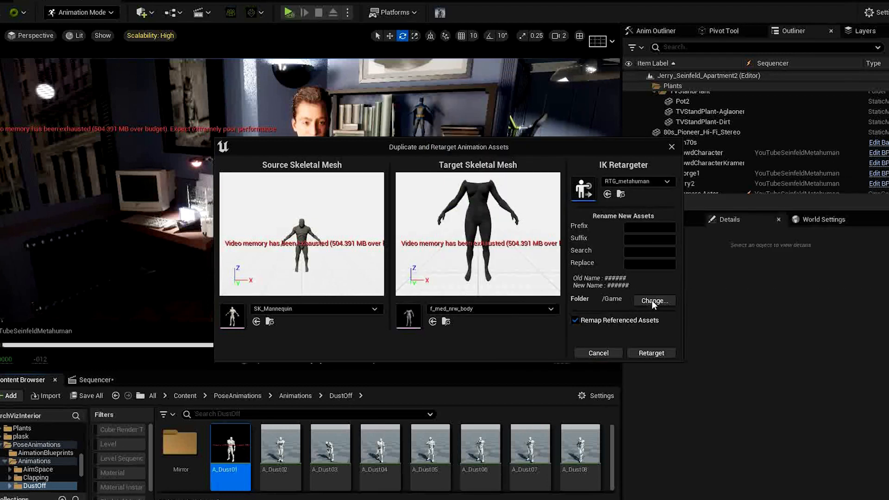
pyautogui.click(653, 300)
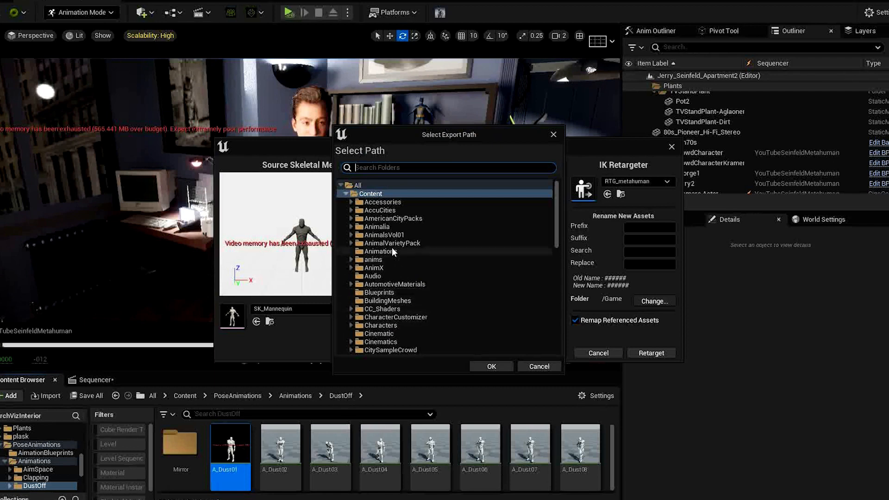
pyautogui.click(491, 366)
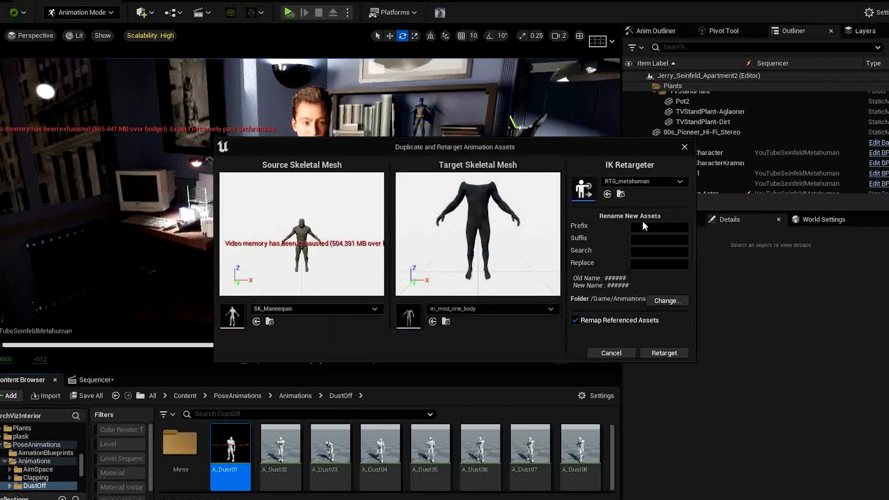
pyautogui.click(664, 352)
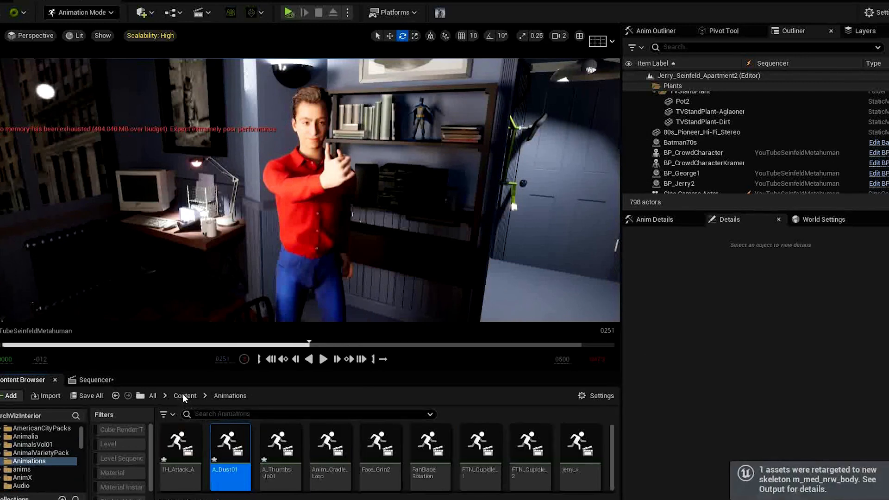
# Step: Add the retargeted A_Dust01 clip to Jerry's Body track at frame 251 and scrub to preview it
pyautogui.click(93, 379)
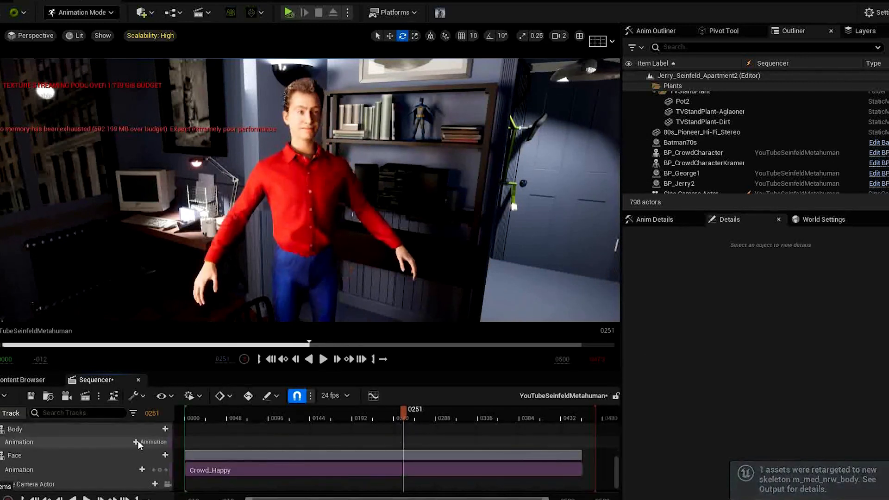
pyautogui.click(150, 442)
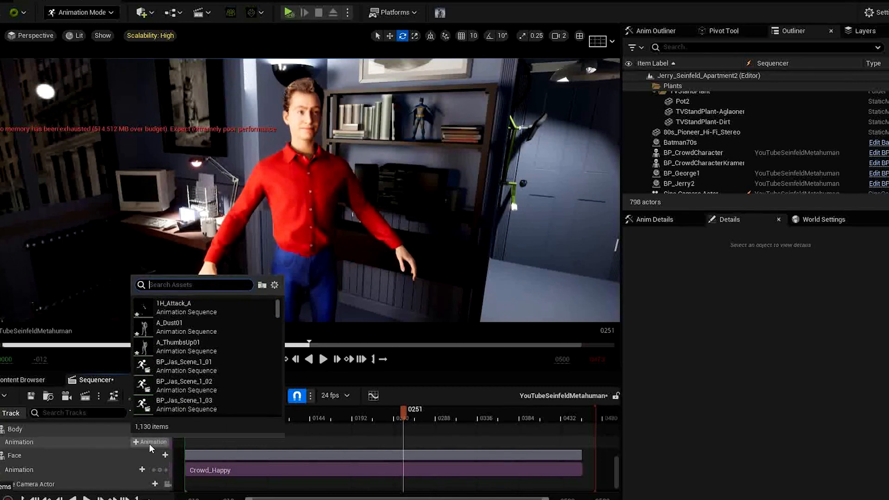
pyautogui.click(169, 327)
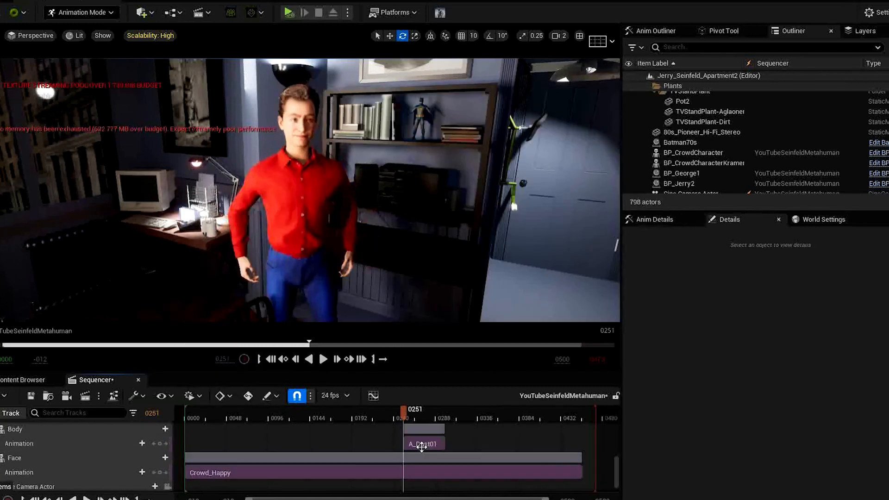
pyautogui.click(323, 359)
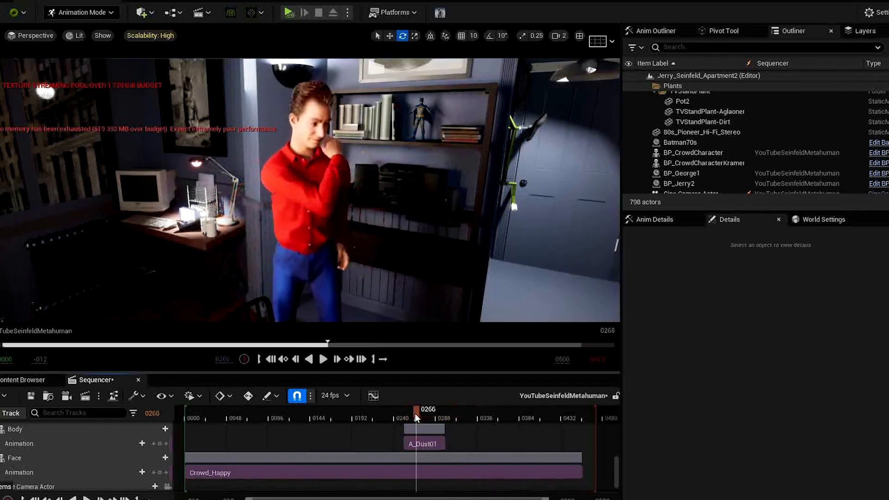
pyautogui.moveTo(416, 419); pyautogui.dragTo(437, 419)
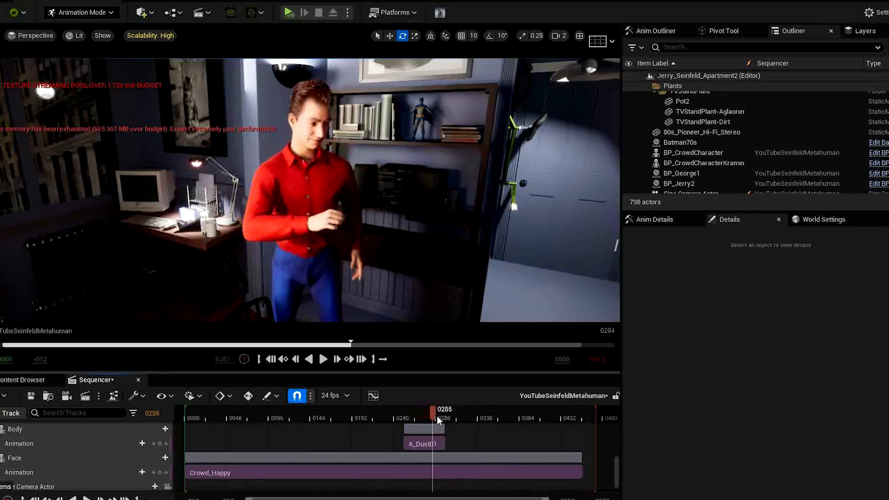